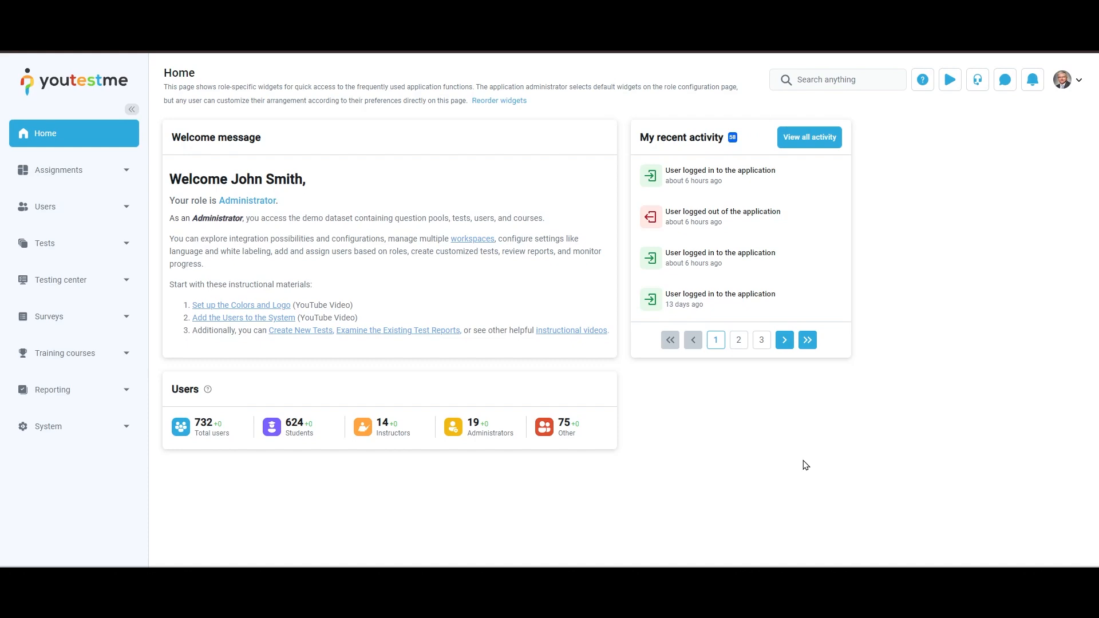
mouse_move(157, 295)
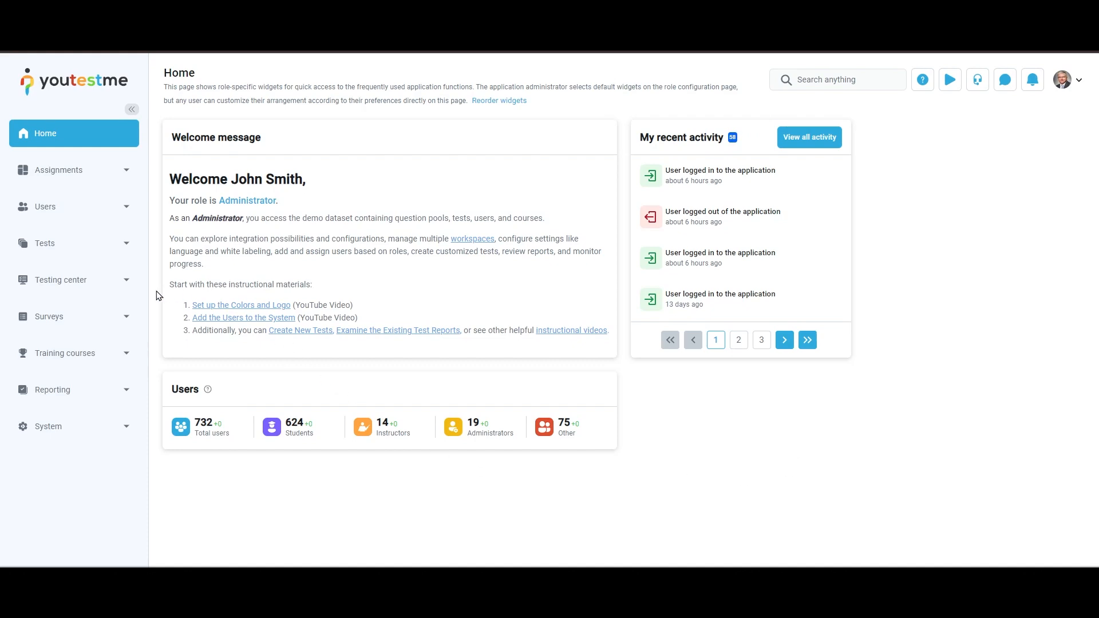
- Show the Testing center's testing sessions as a table list
left_click(61, 279)
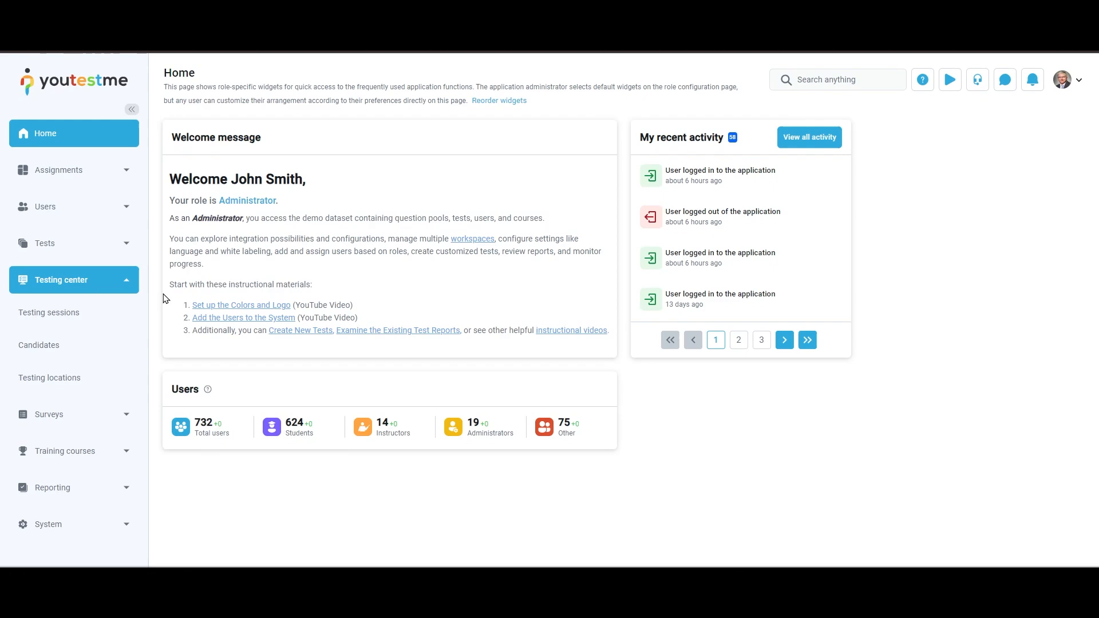
mouse_move(153, 312)
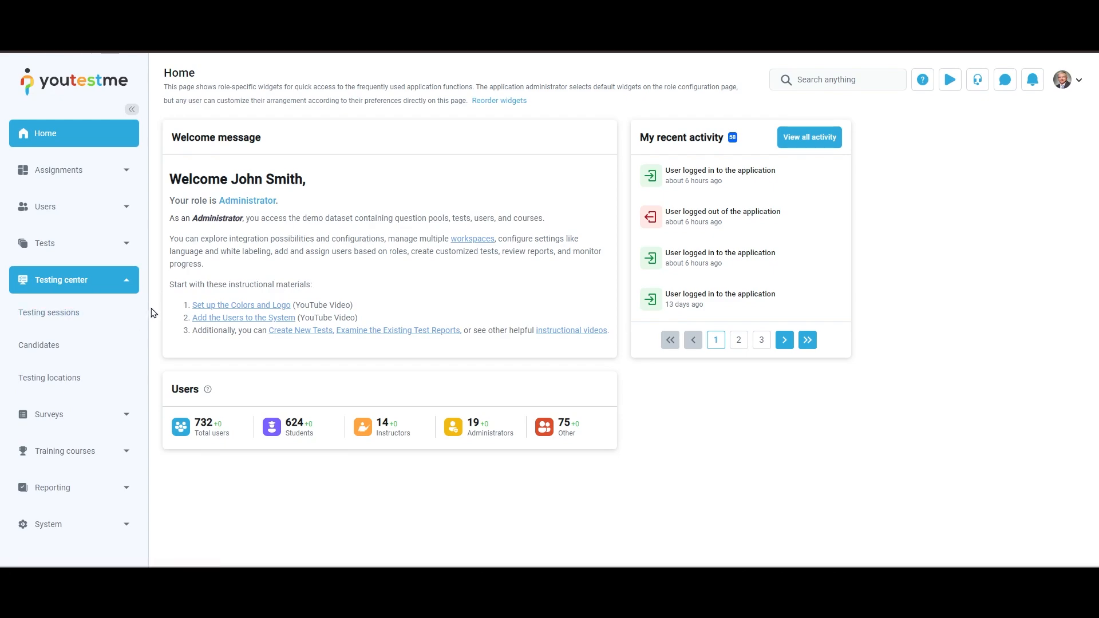
left_click(49, 312)
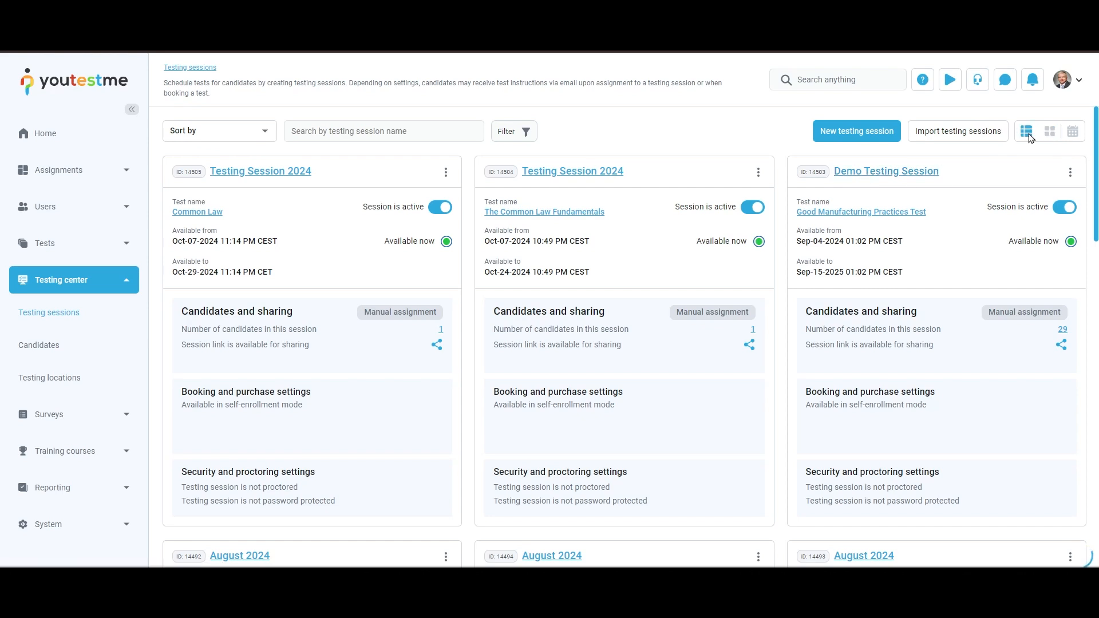
left_click(1026, 130)
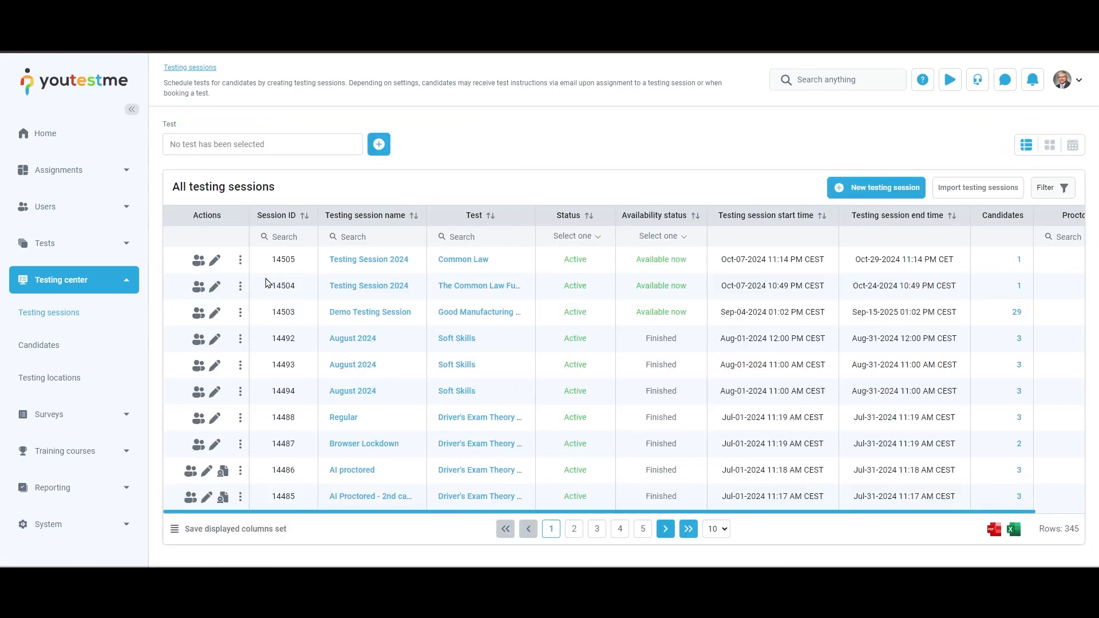
- Export the paper-based assignment package for the Demo Testing Session and confirm
left_click(240, 311)
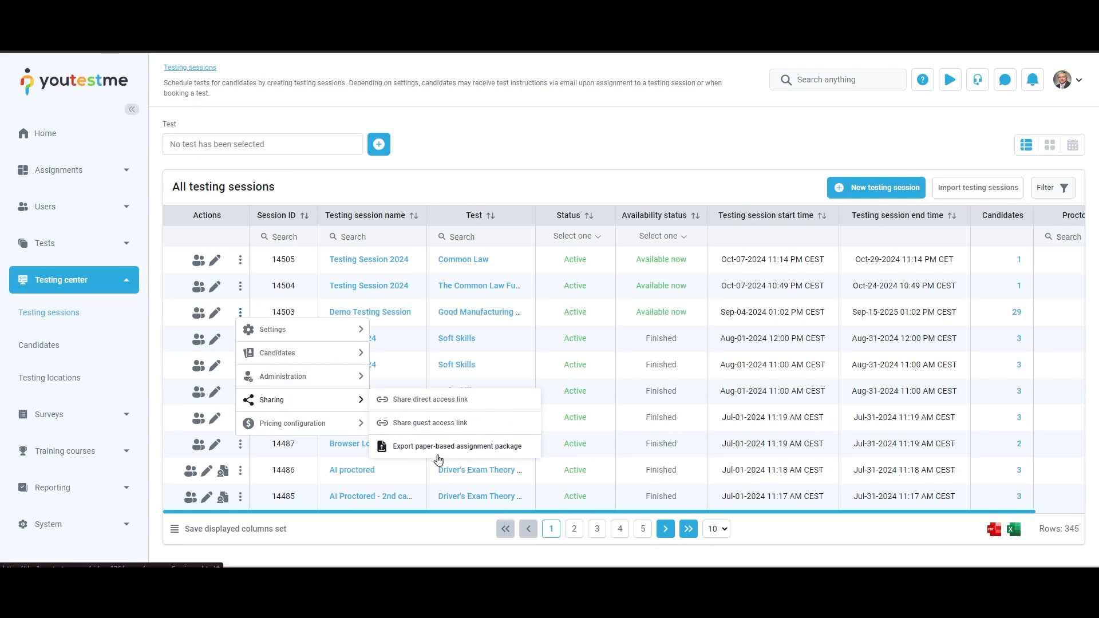
left_click(457, 445)
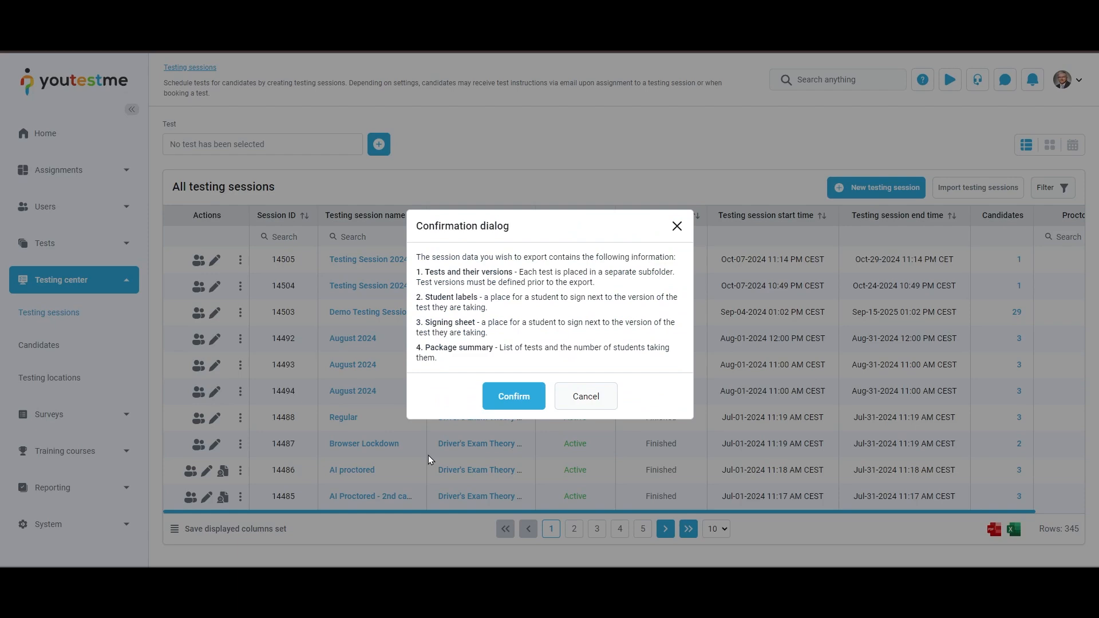
left_click(585, 396)
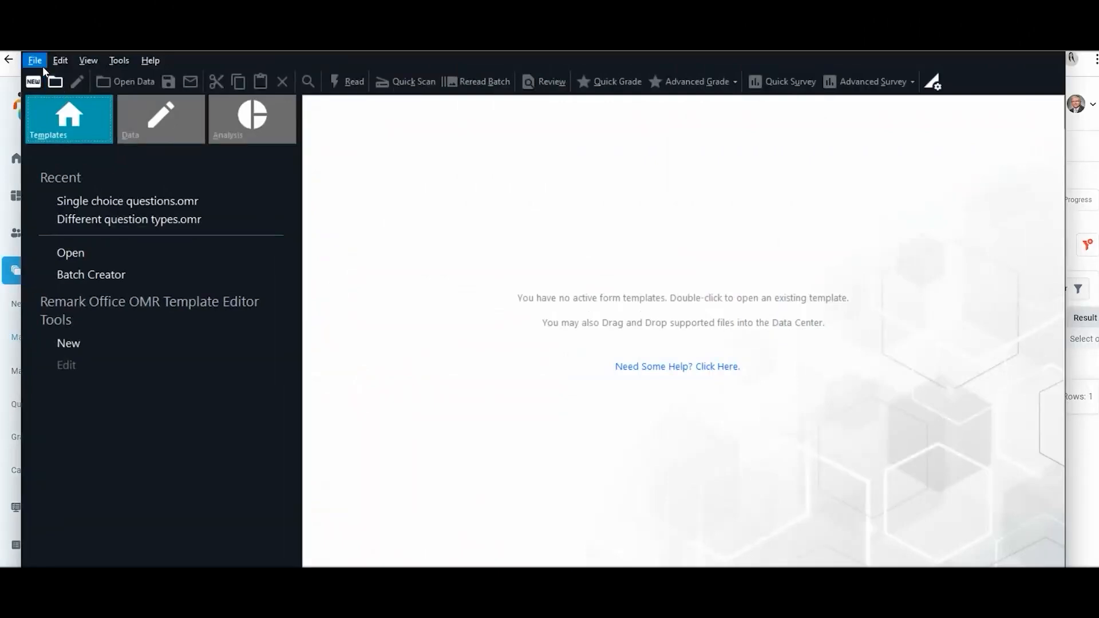
- Create a new template from Good_Manufacturing_Practices_Test_4942_EN.pdf via Read Images
left_click(33, 61)
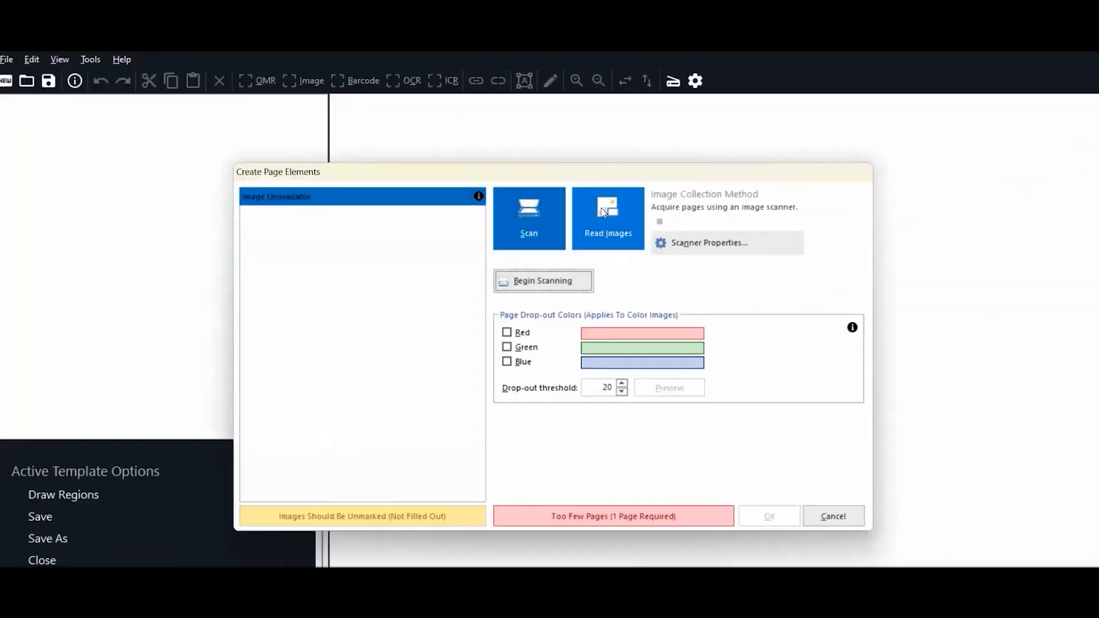
left_click(608, 217)
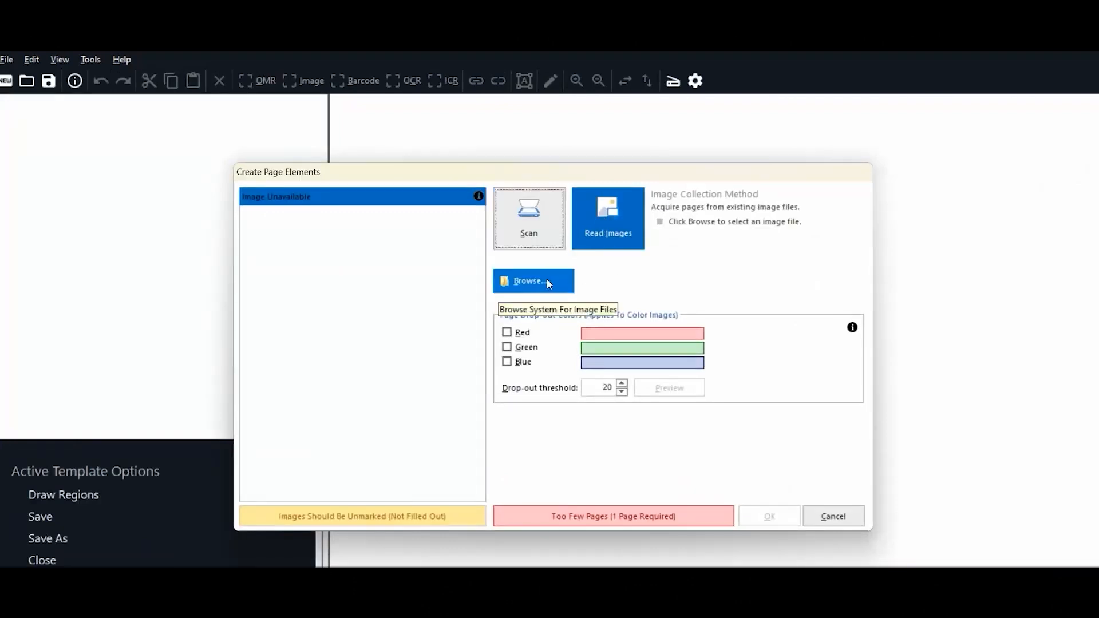
left_click(532, 281)
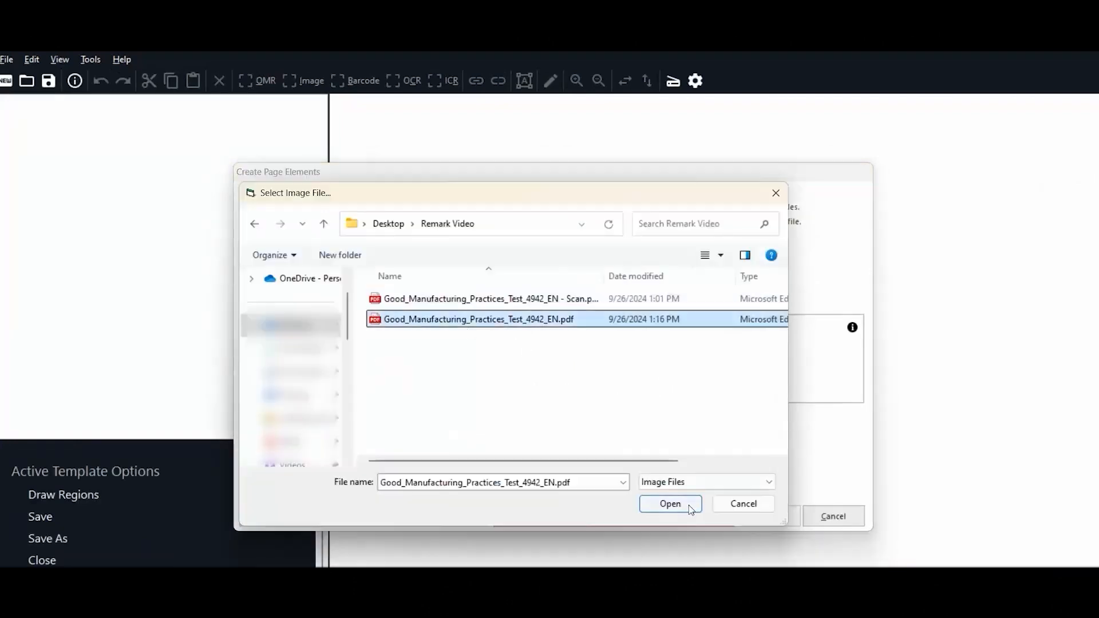
left_click(669, 504)
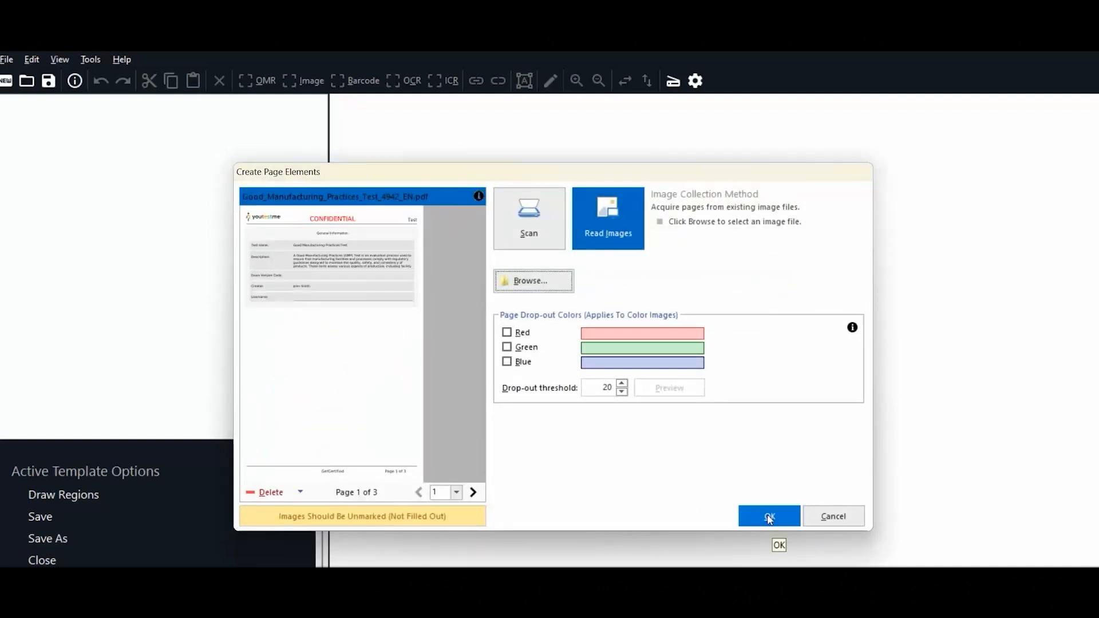
left_click(768, 516)
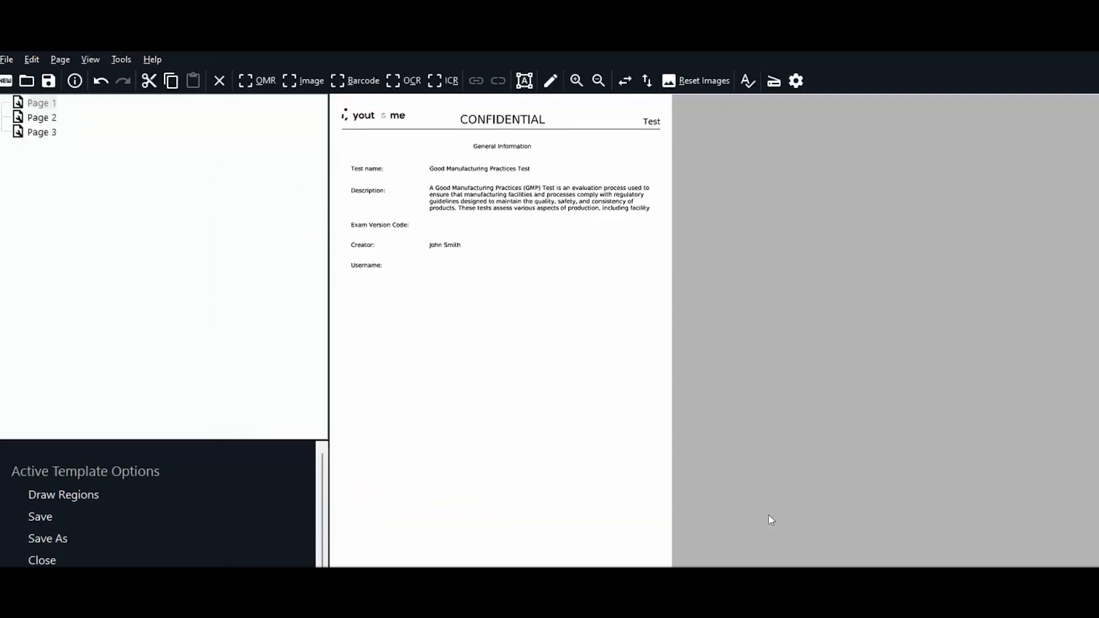
mouse_move(136, 102)
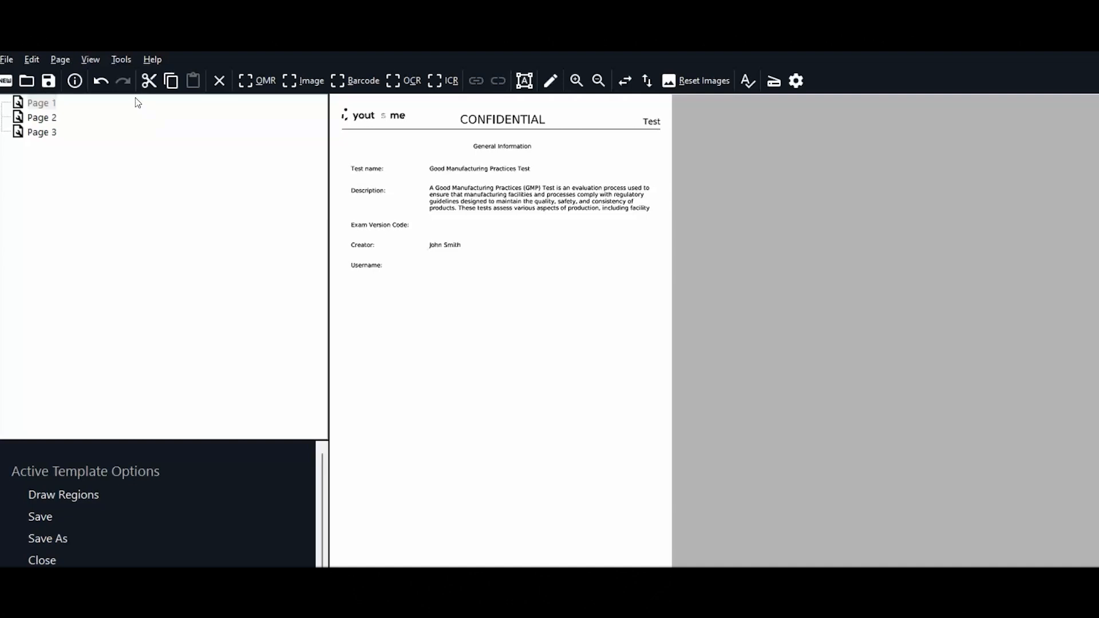
- Define an OCR region named Username with Legacy OCR type beside the Username: line on page 1
left_click(413, 80)
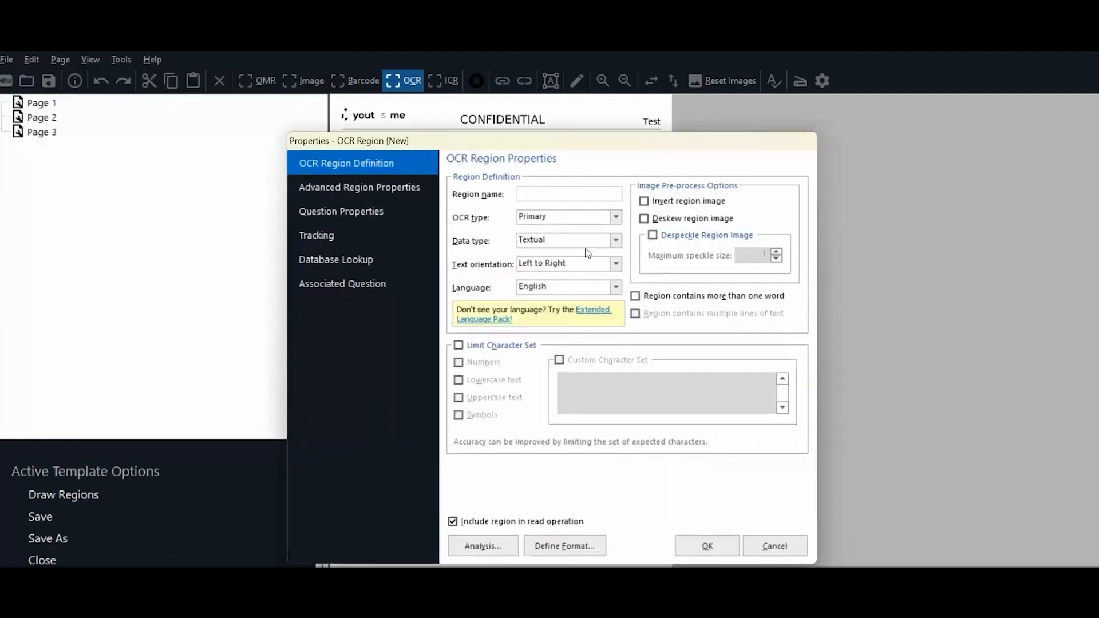
type("Username")
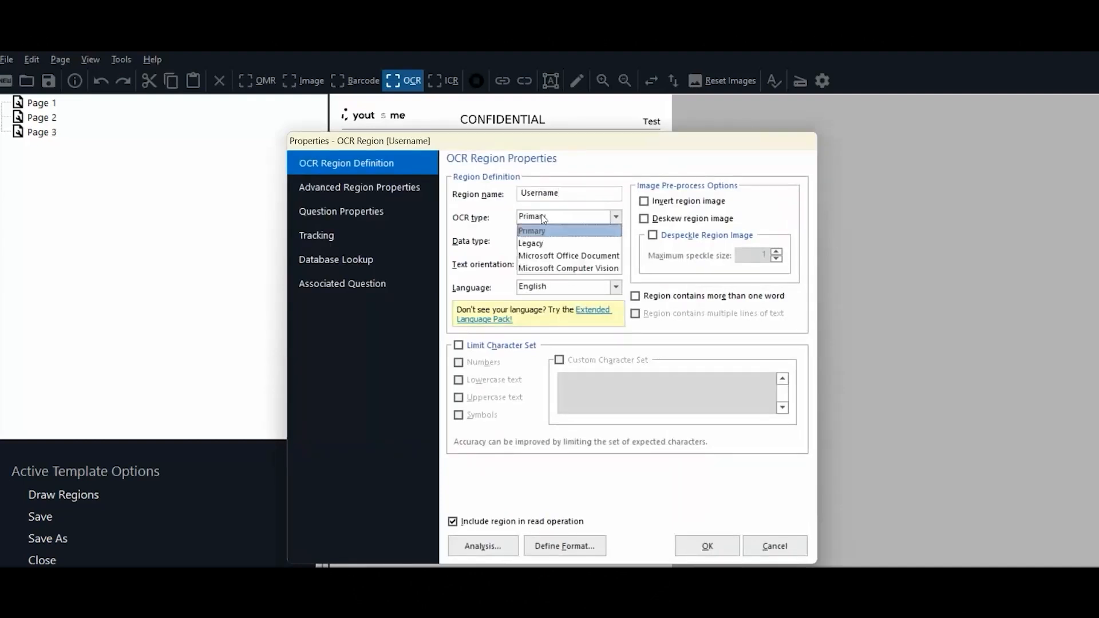
left_click(530, 243)
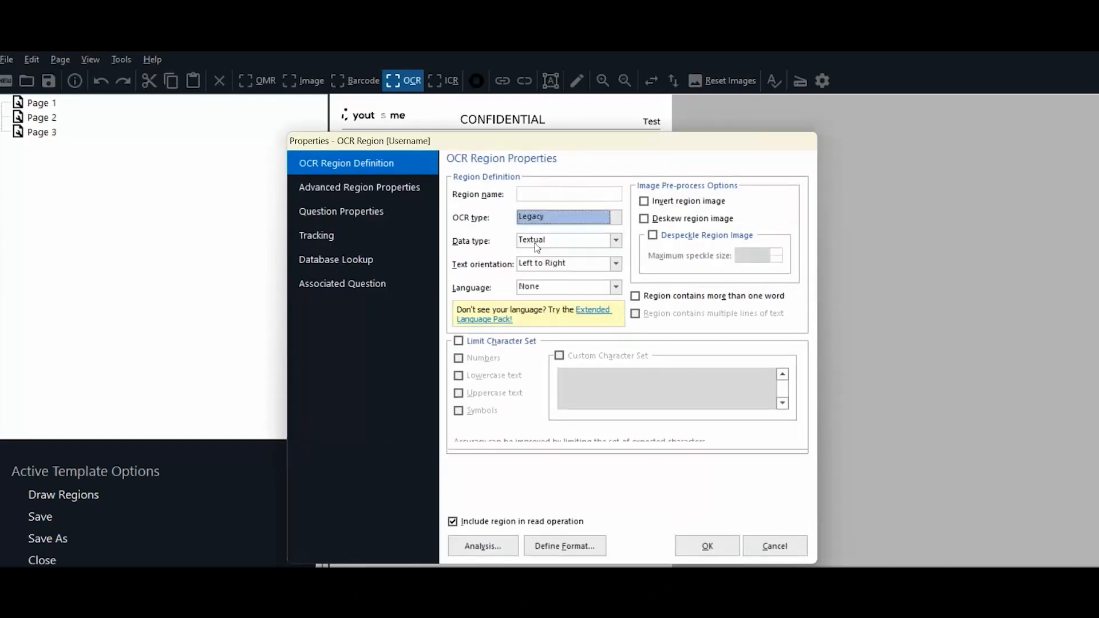
type("Username")
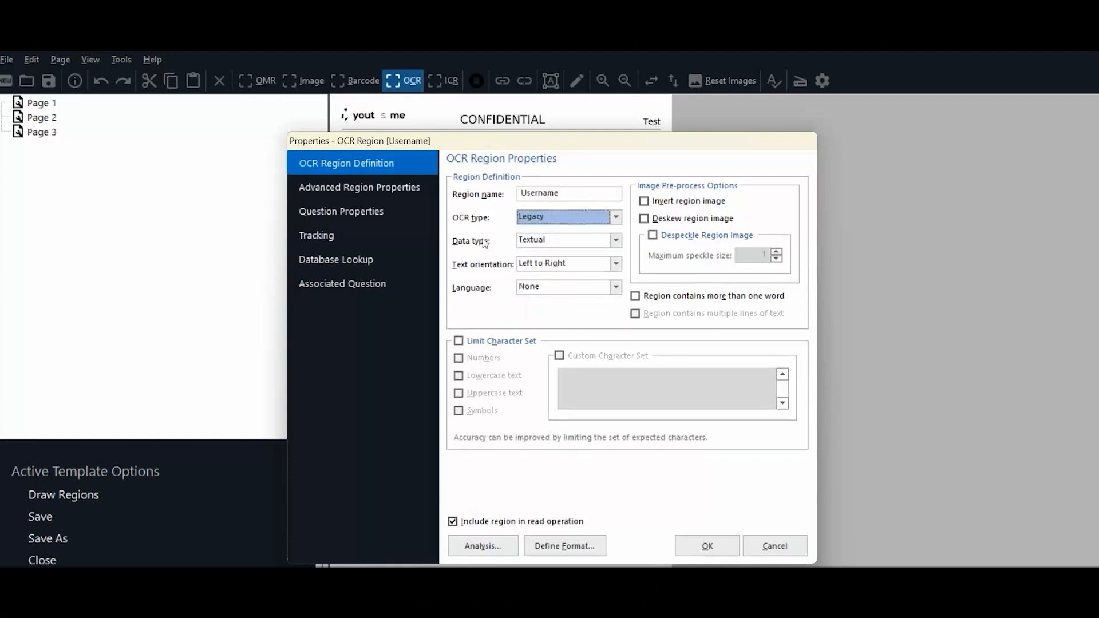
mouse_move(495, 279)
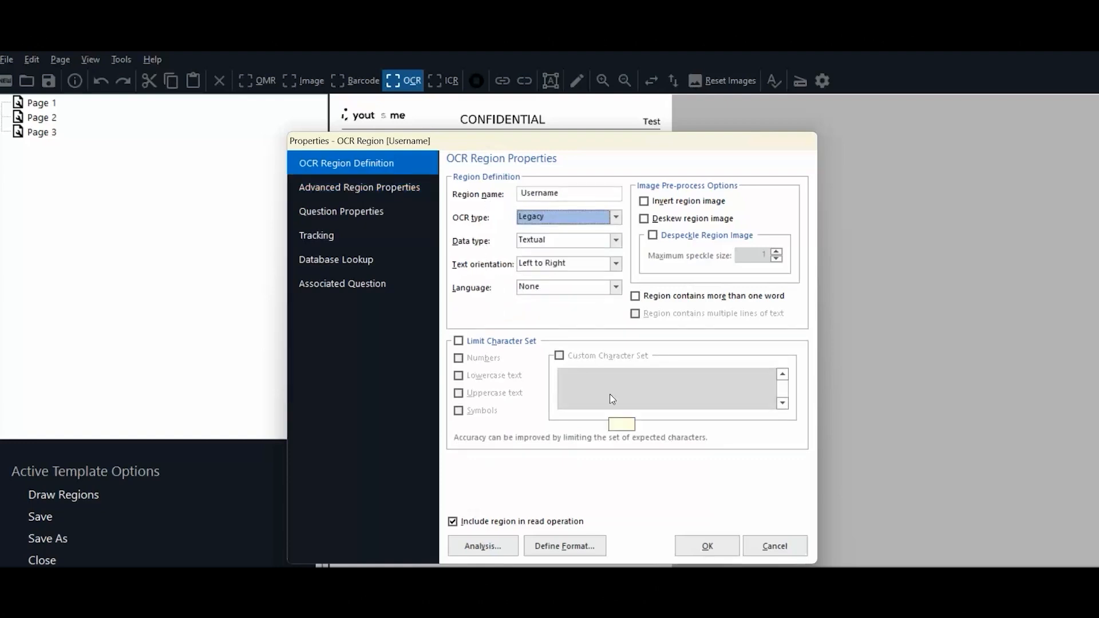
left_click(707, 545)
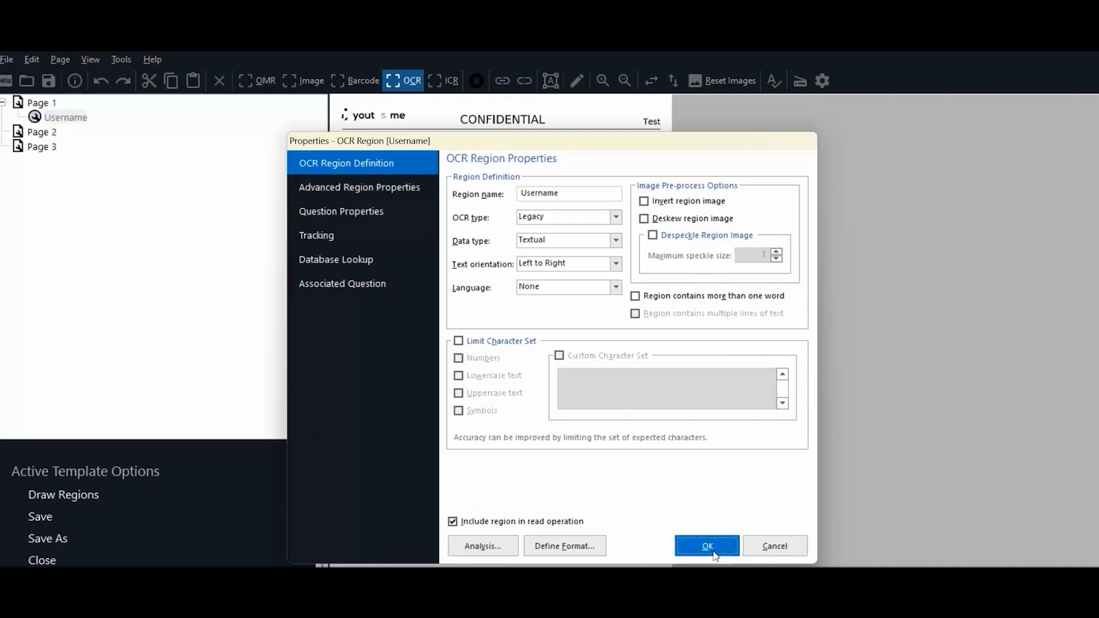
left_click(706, 544)
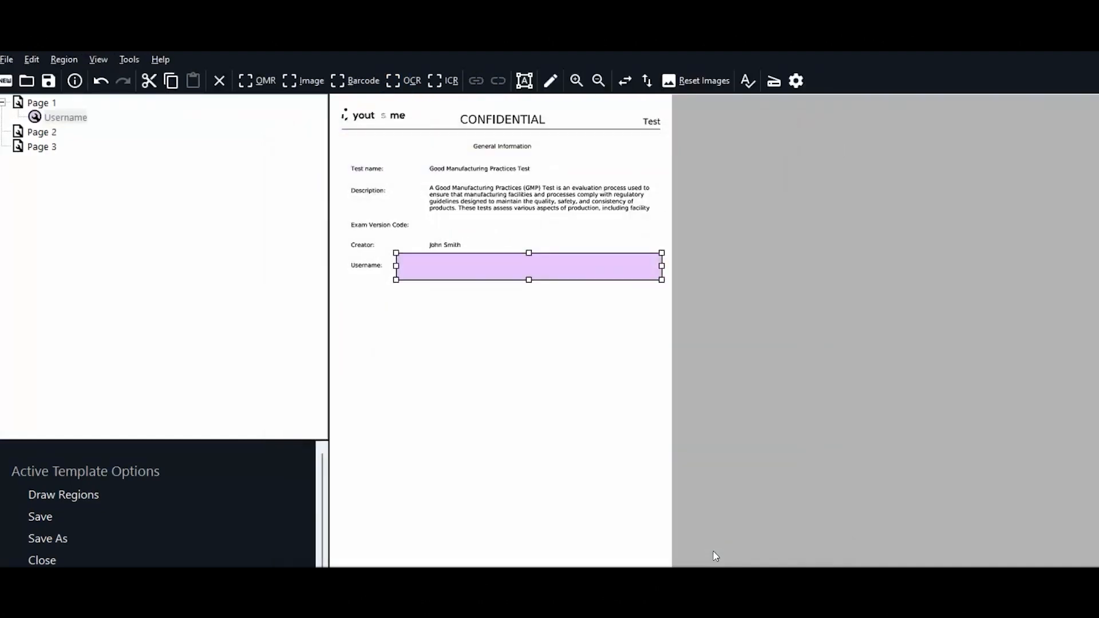
- Draw OMR region Answer1 on page 2 with Column orientation and labels a to b
left_click(41, 131)
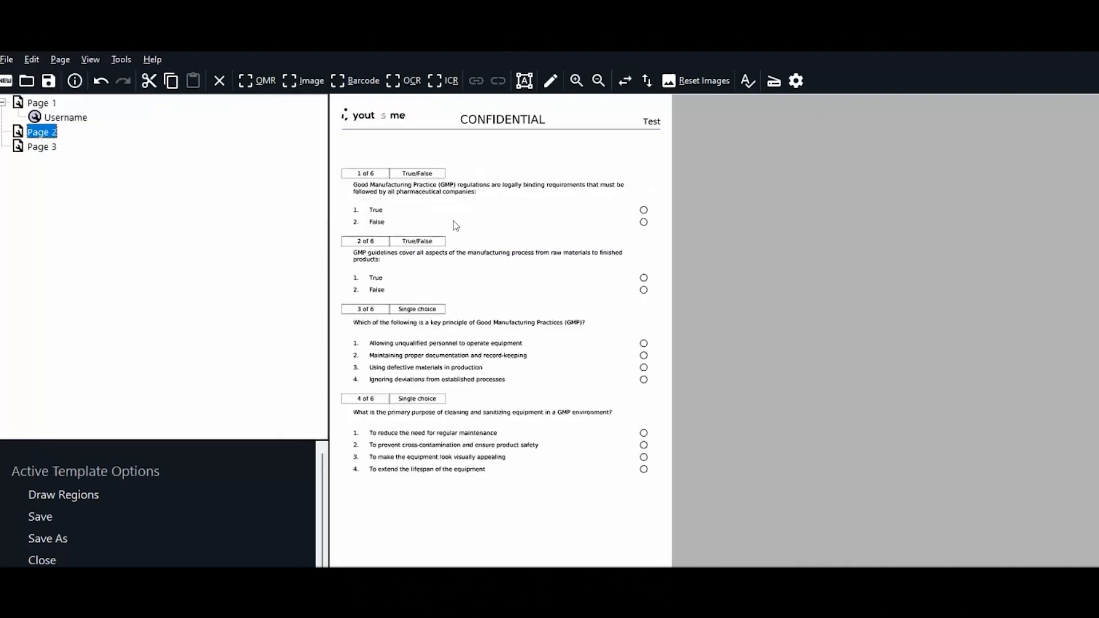
left_click(257, 80)
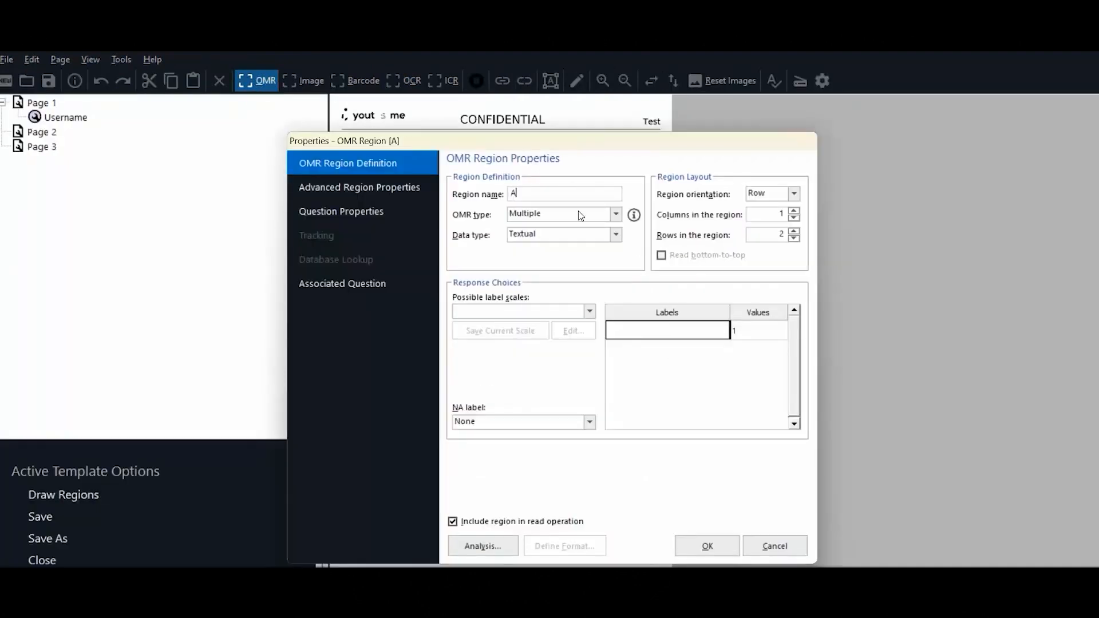
type("nswer1")
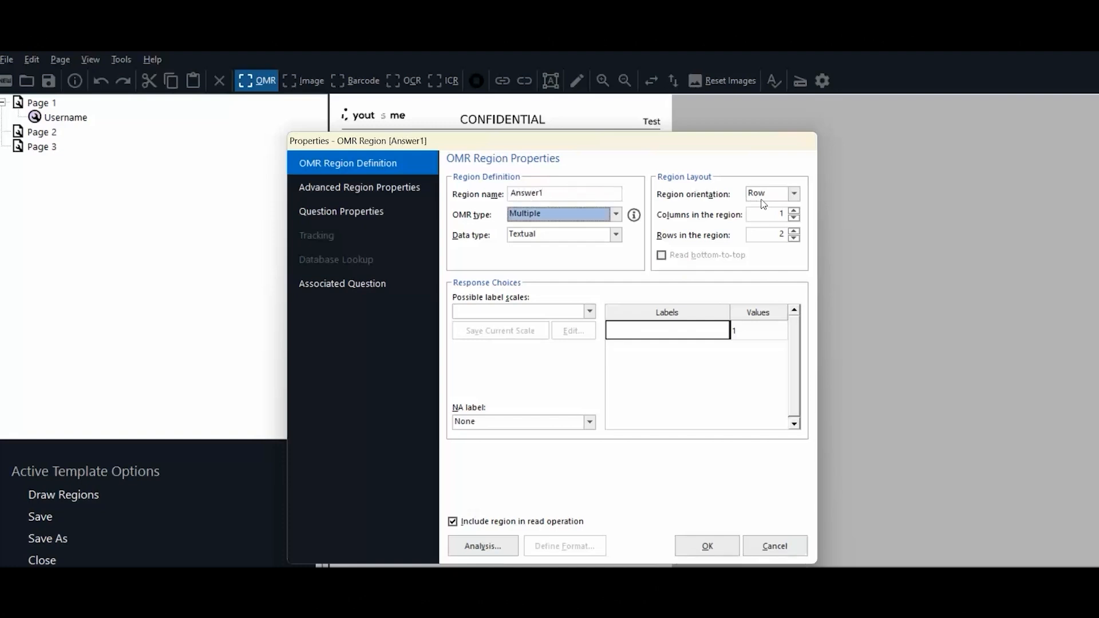
left_click(767, 193)
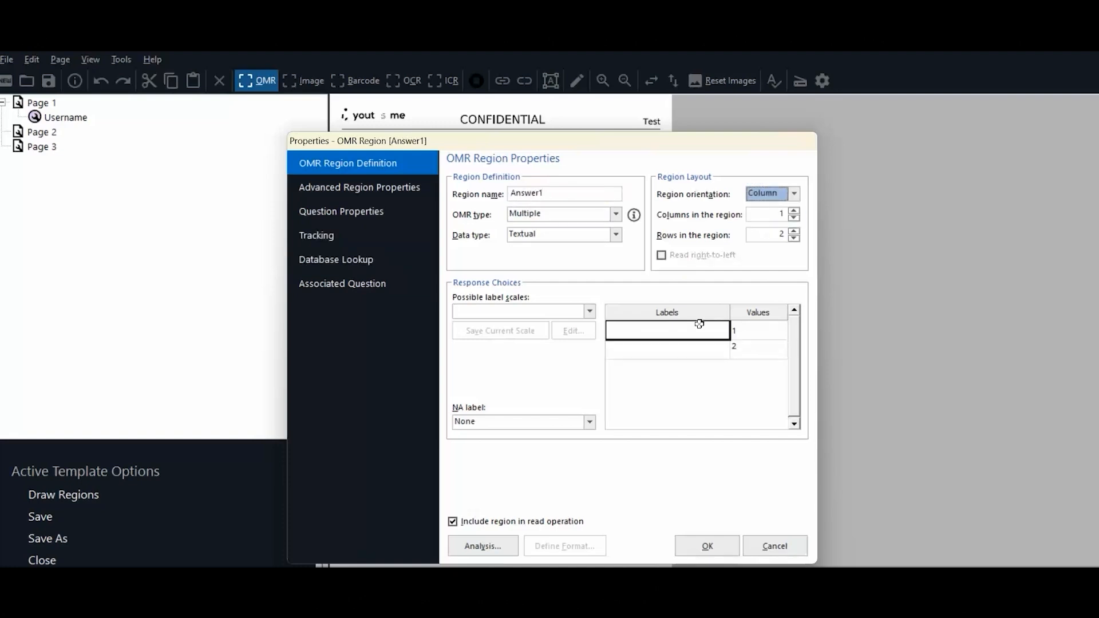
type("b")
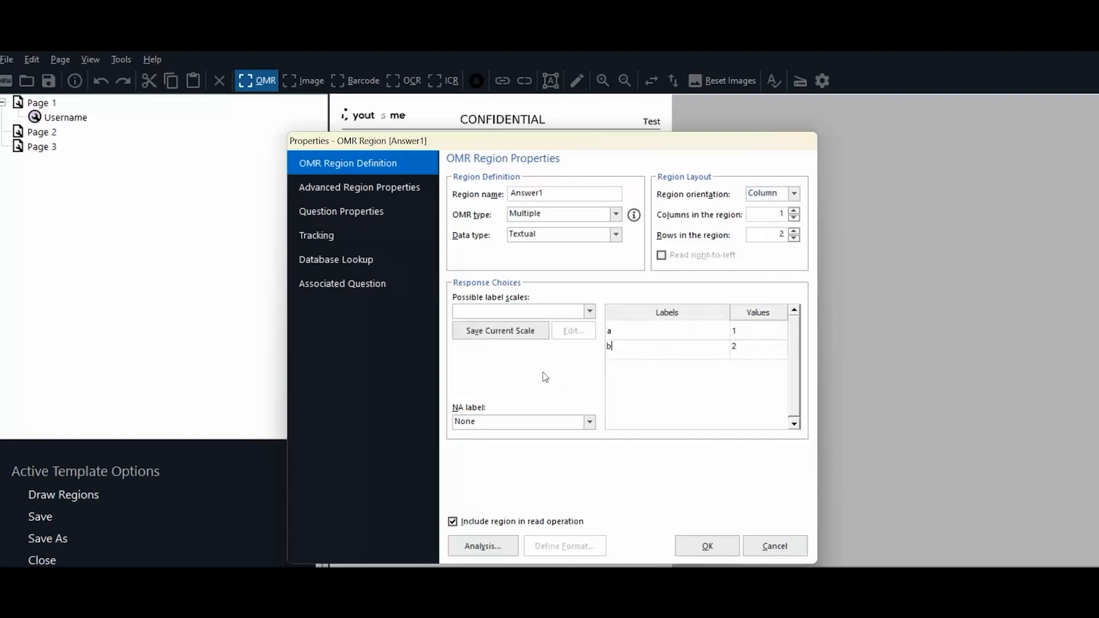
- In advanced properties set Replace with Nothing and Flag blanks Never, confirming Answer1
left_click(358, 186)
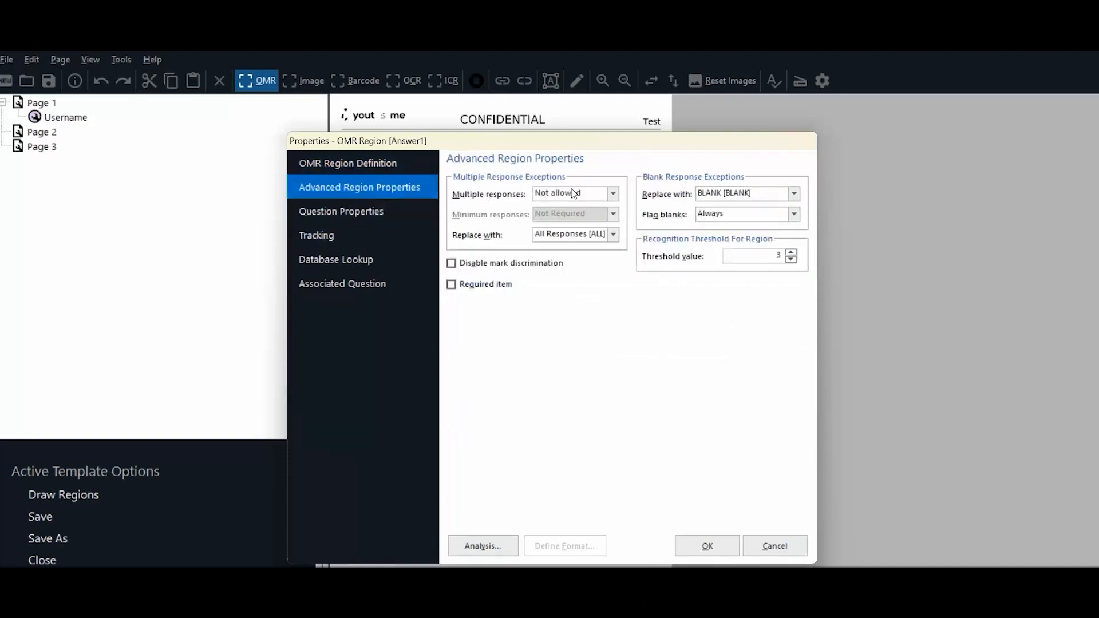
mouse_move(567, 201)
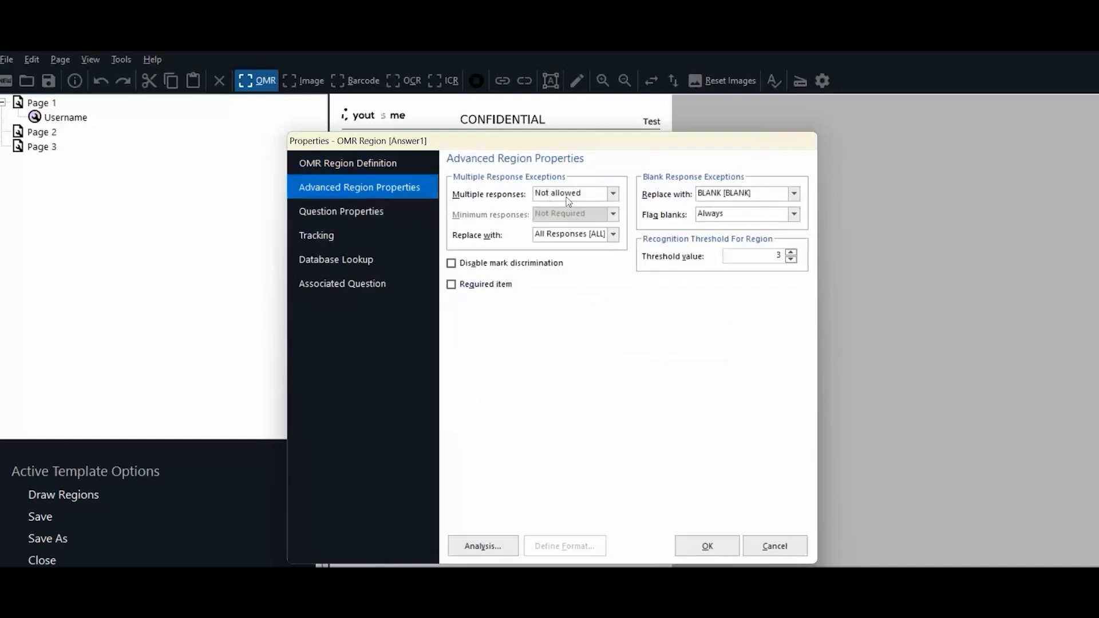
mouse_move(795, 196)
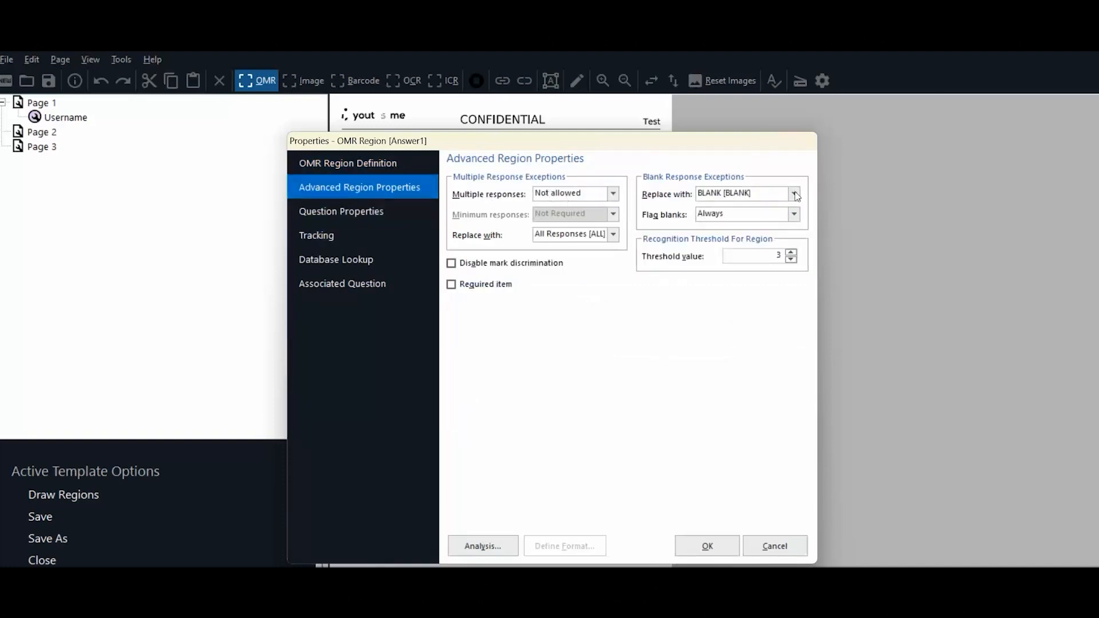
left_click(793, 214)
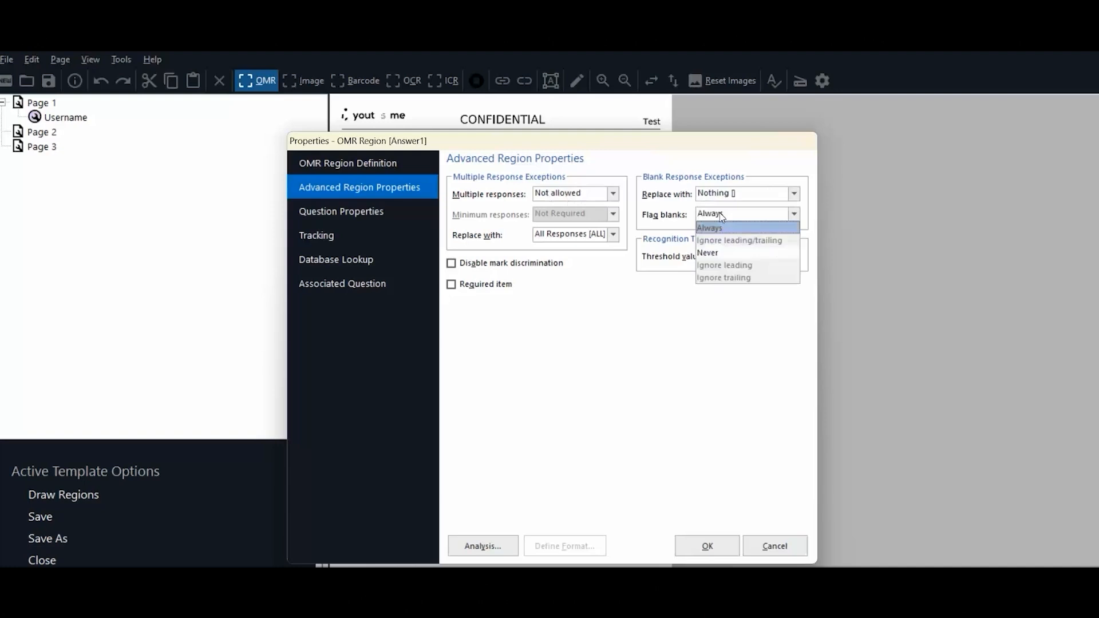
left_click(707, 252)
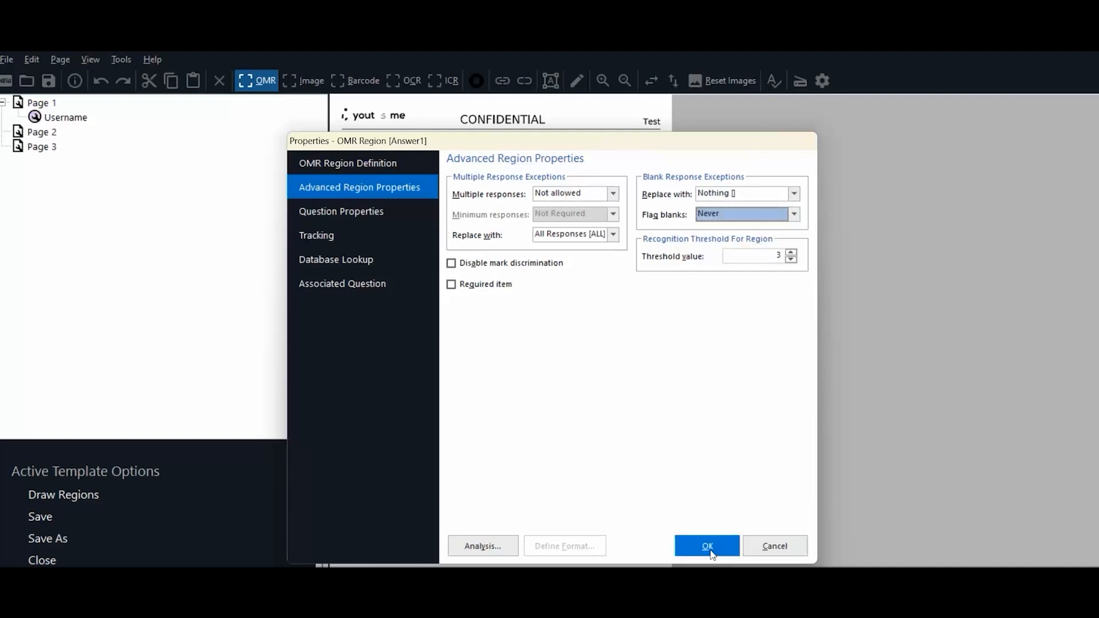
left_click(706, 546)
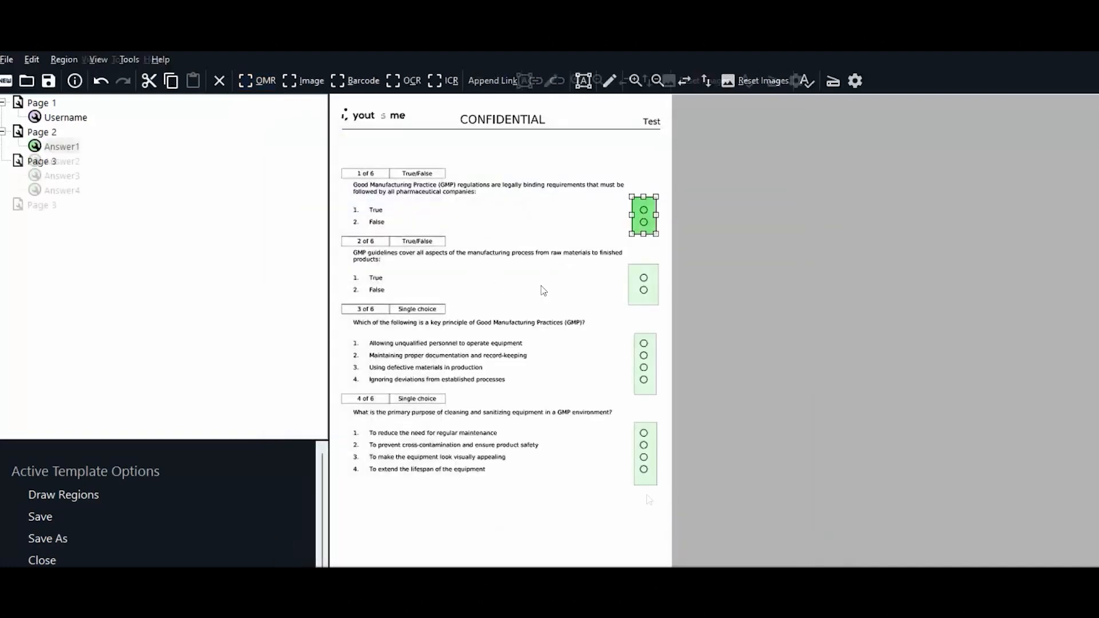
left_click(41, 205)
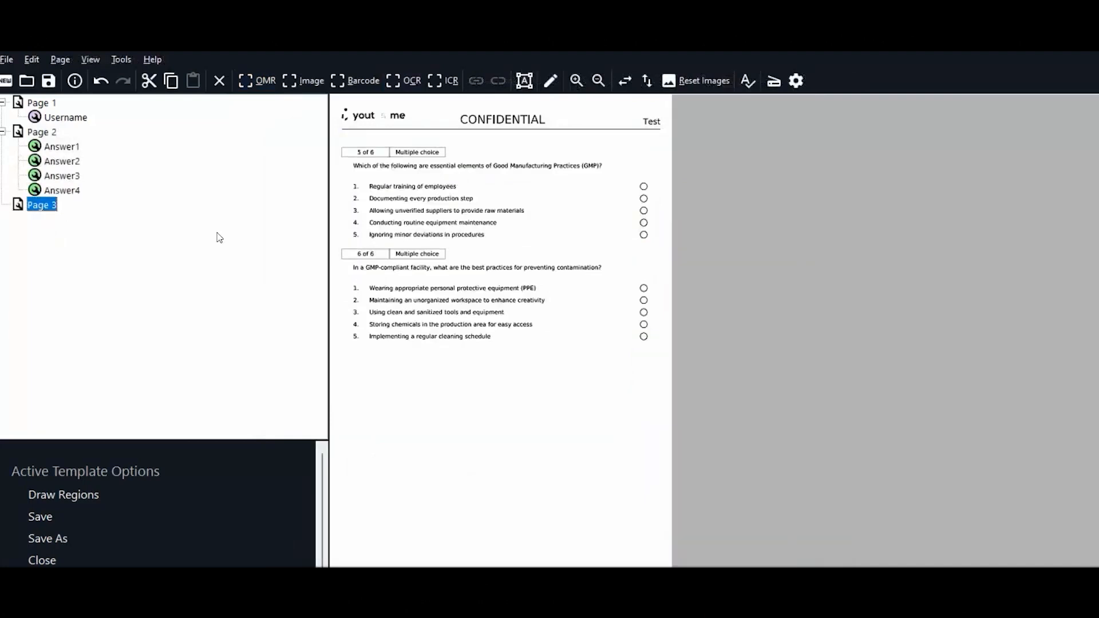
- Define OMR region Answer5 on page 3: Column, labels a to e, Allow all responses, Replace with Nothing
left_click(256, 80)
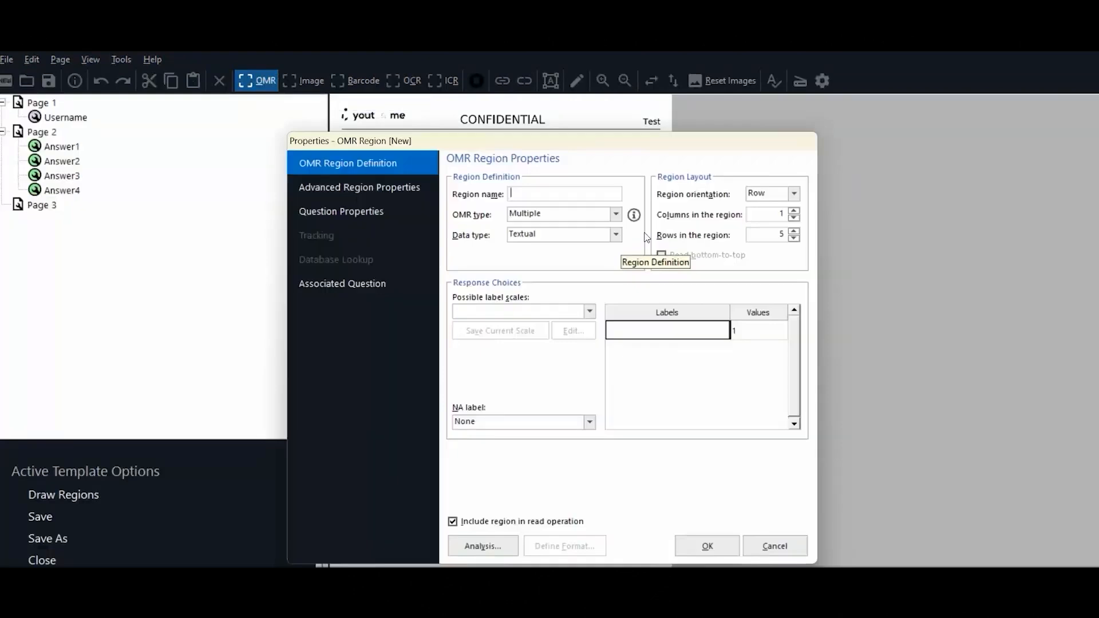
type("Answer5")
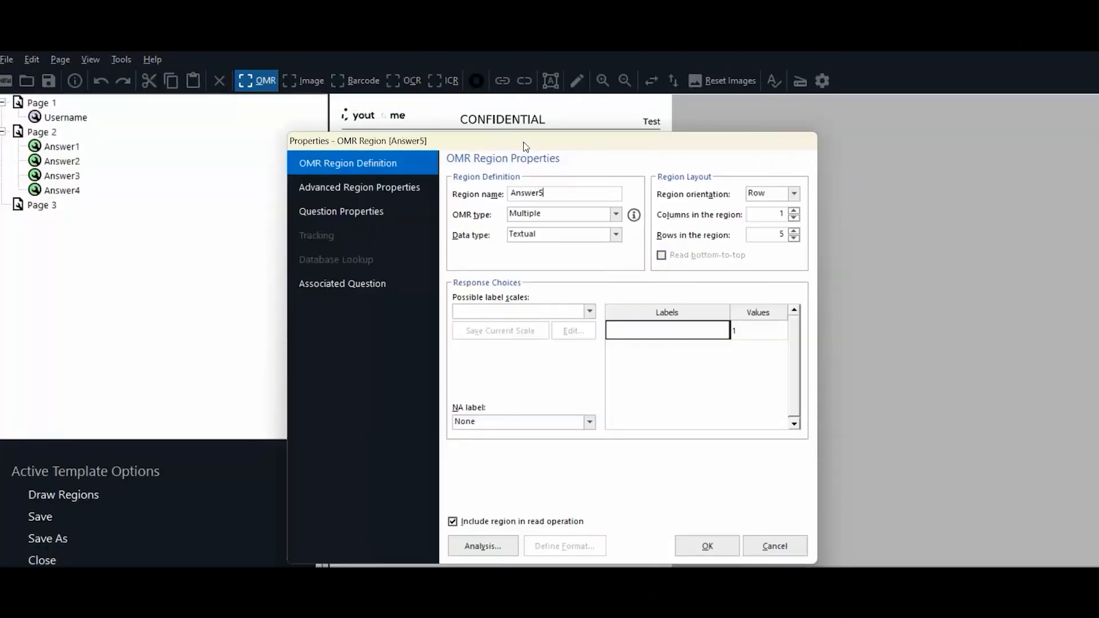
left_click(770, 194)
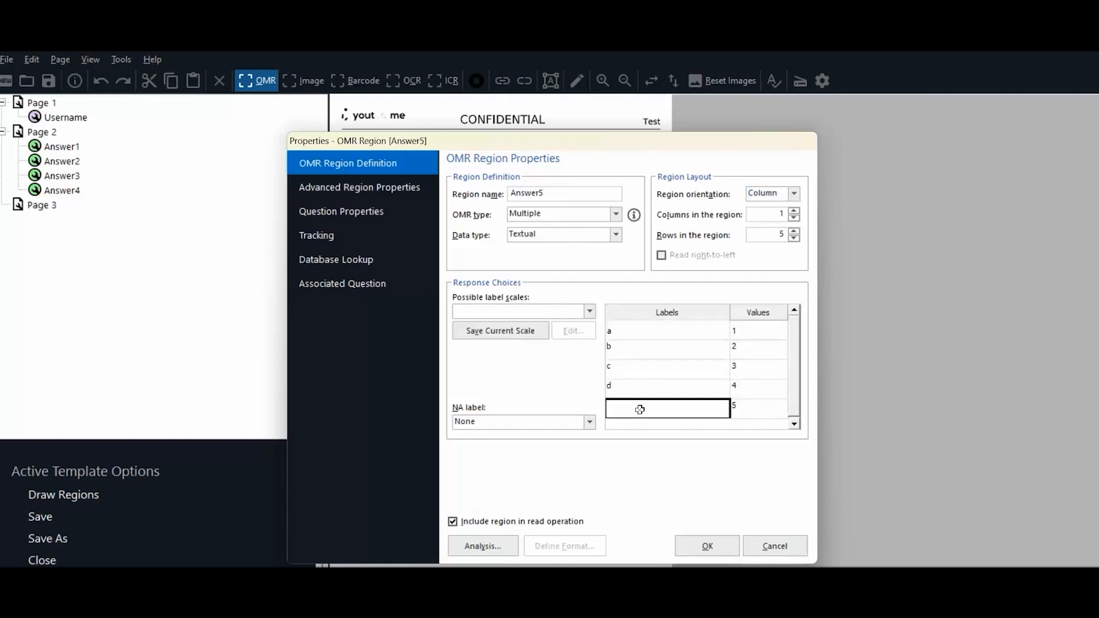
type("e")
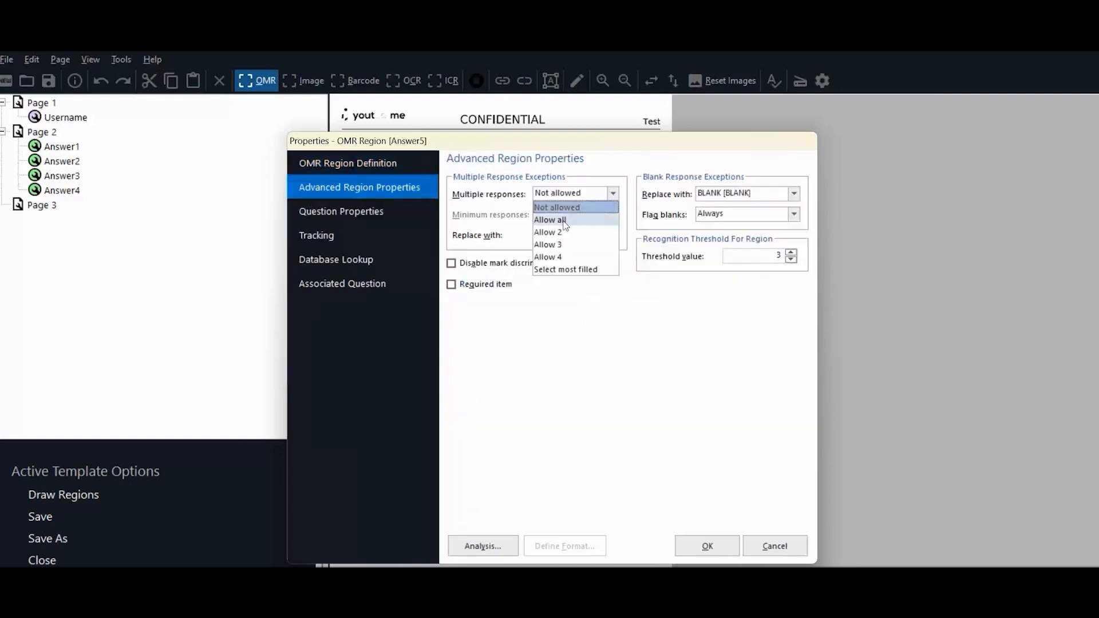
left_click(549, 220)
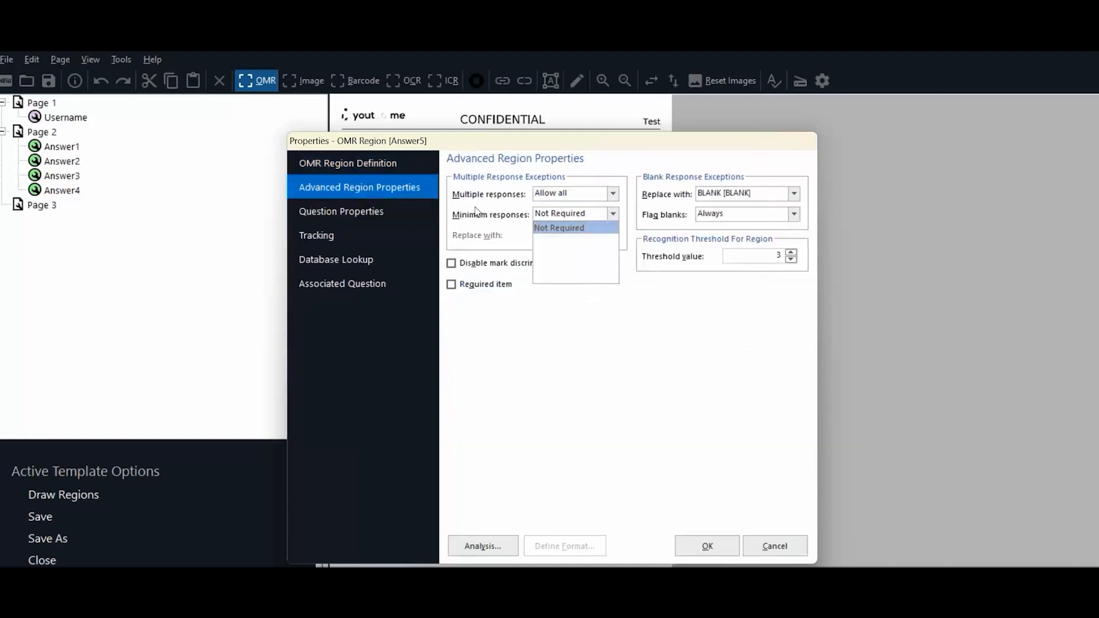
left_click(558, 227)
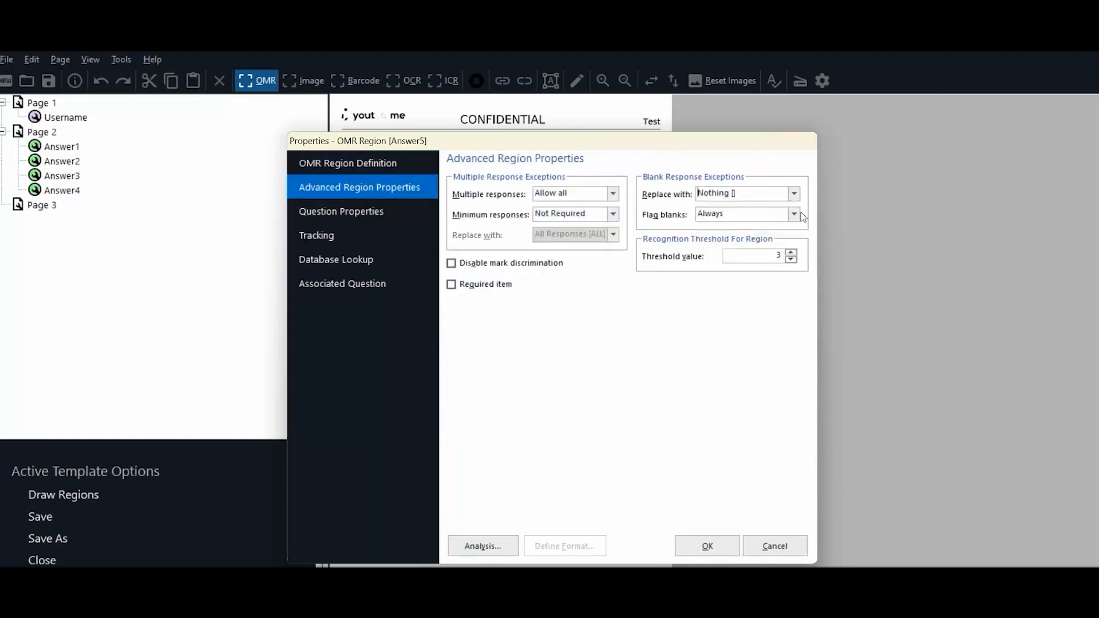
left_click(706, 546)
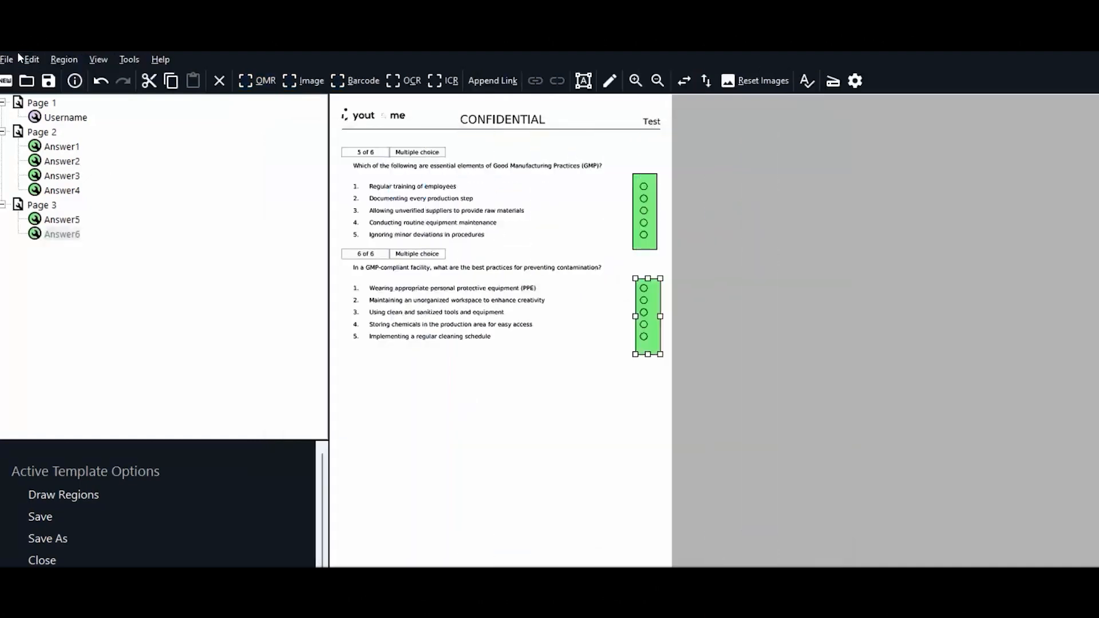
- Save the template to the Desktop as File.omr via Save As
left_click(48, 538)
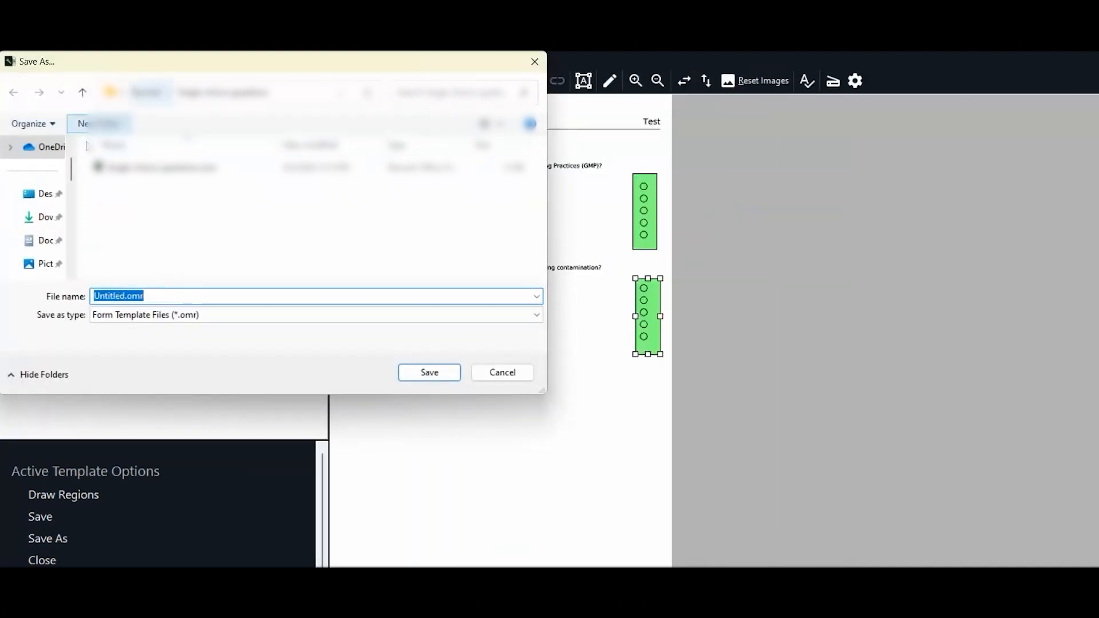
left_click(44, 194)
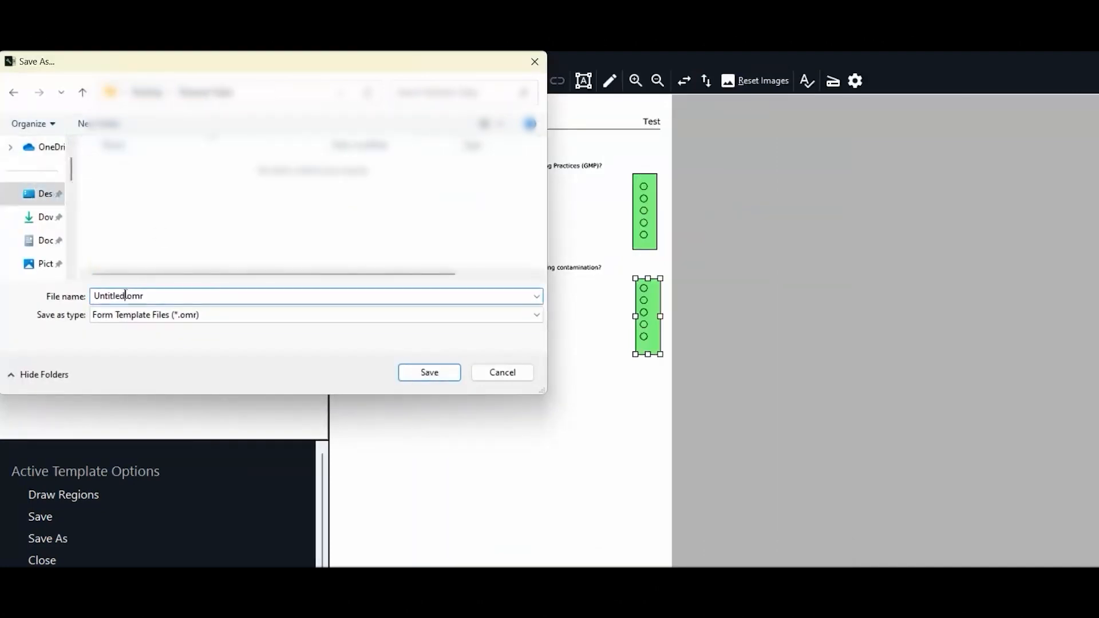
type("File")
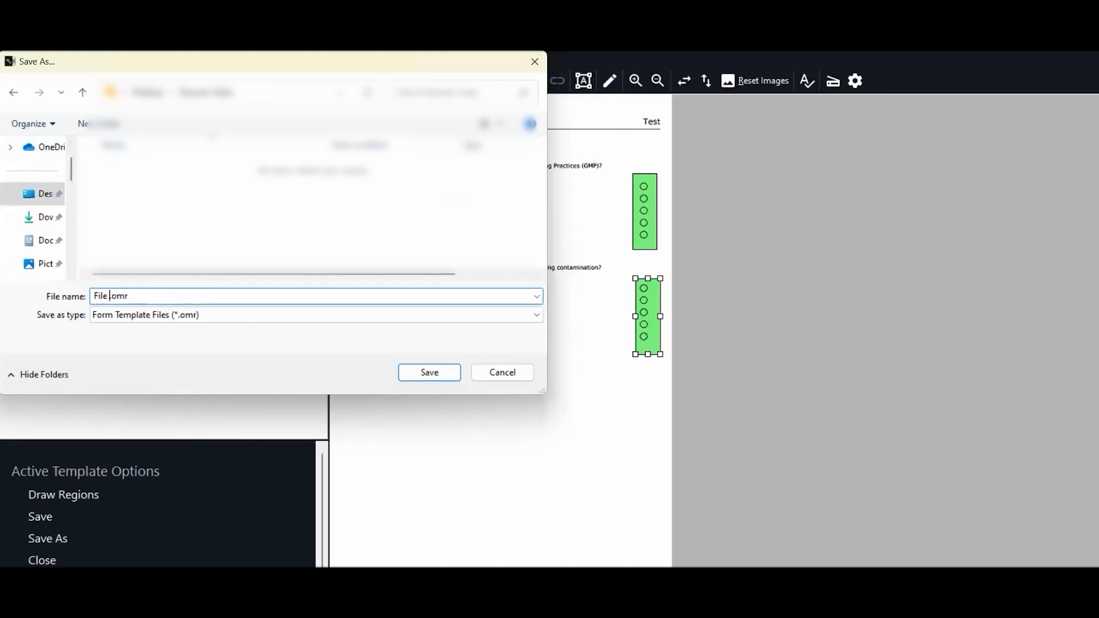